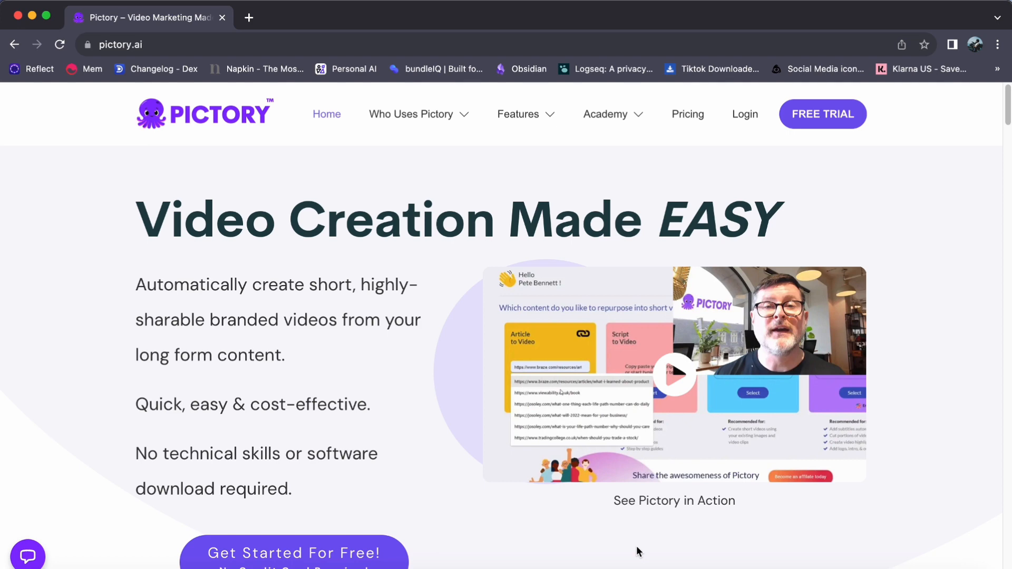
pyautogui.moveTo(576, 534)
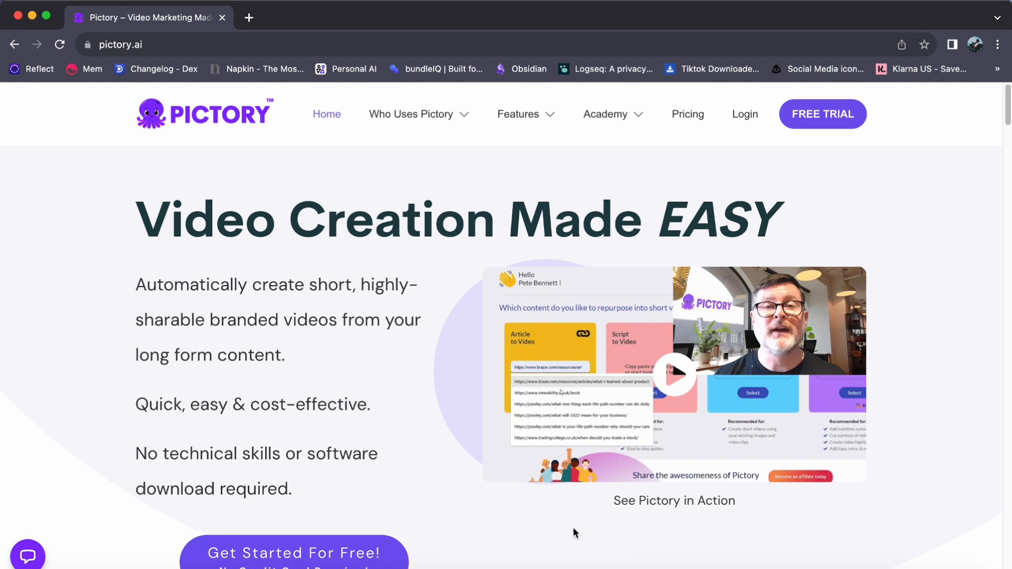
# - Go to the Pictory sign-in page from the pictory.ai homepage
pyautogui.click(745, 115)
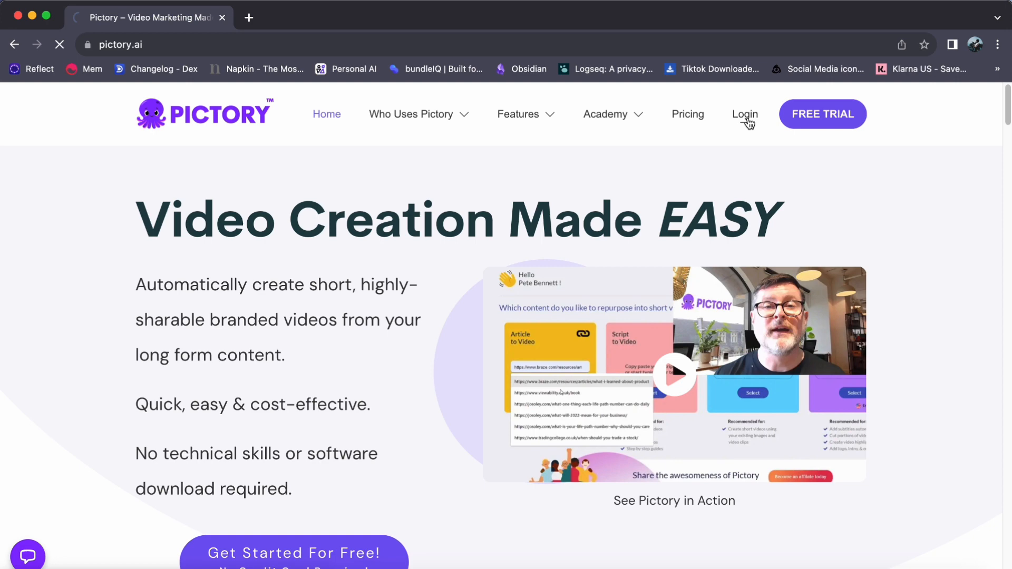
# - Sign in and open the Give_God_the_Glory_Jentezen_Franklin project from My projects
pyautogui.click(744, 115)
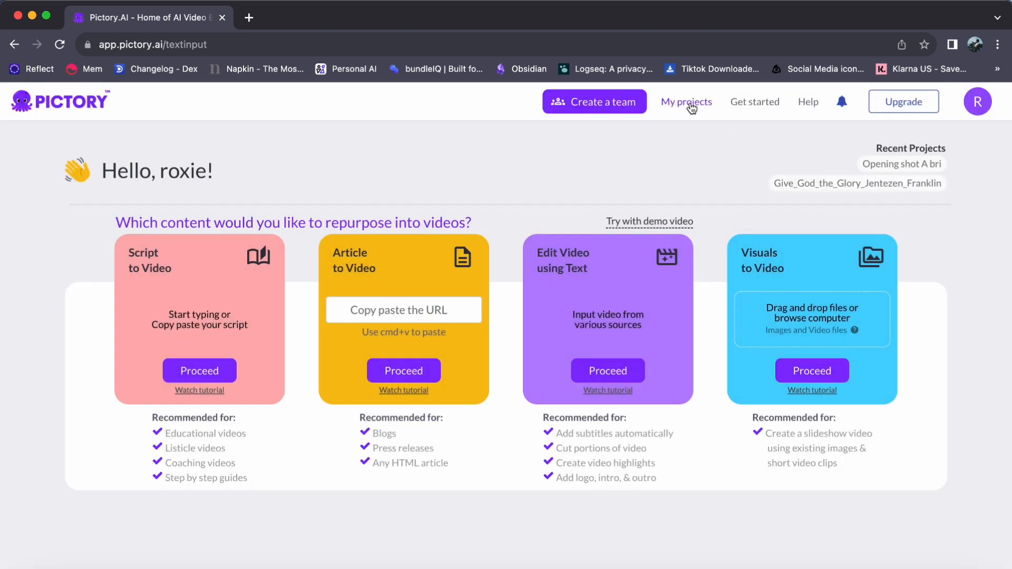
pyautogui.click(685, 101)
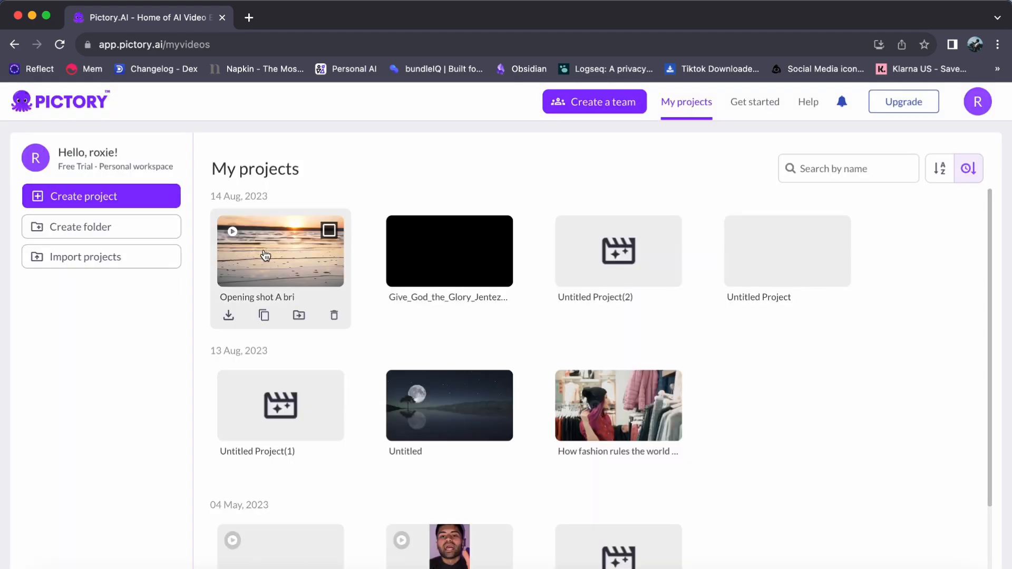
pyautogui.click(449, 251)
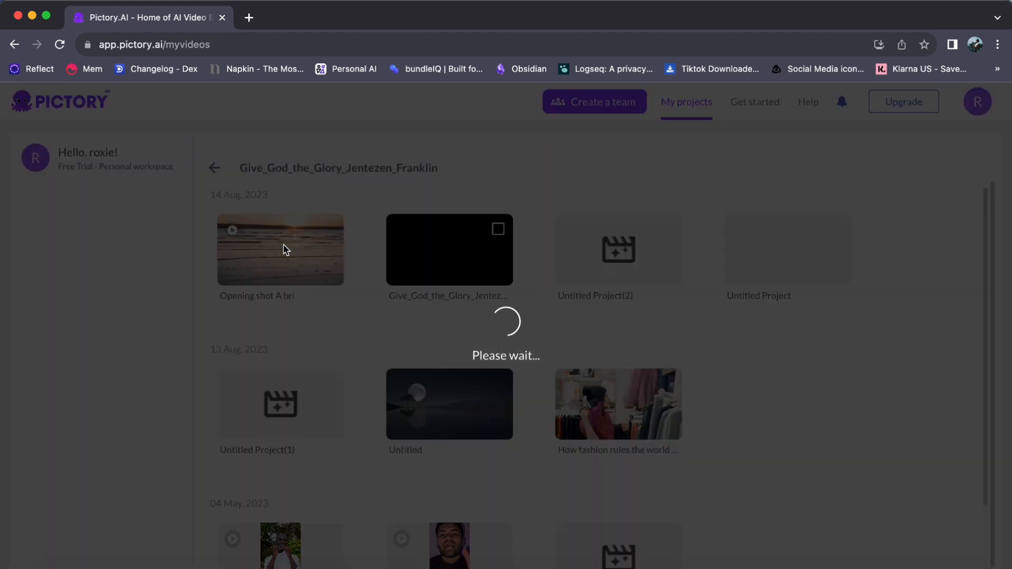
# - Show the Audio panel's background music library in the project storyboard
pyautogui.click(449, 250)
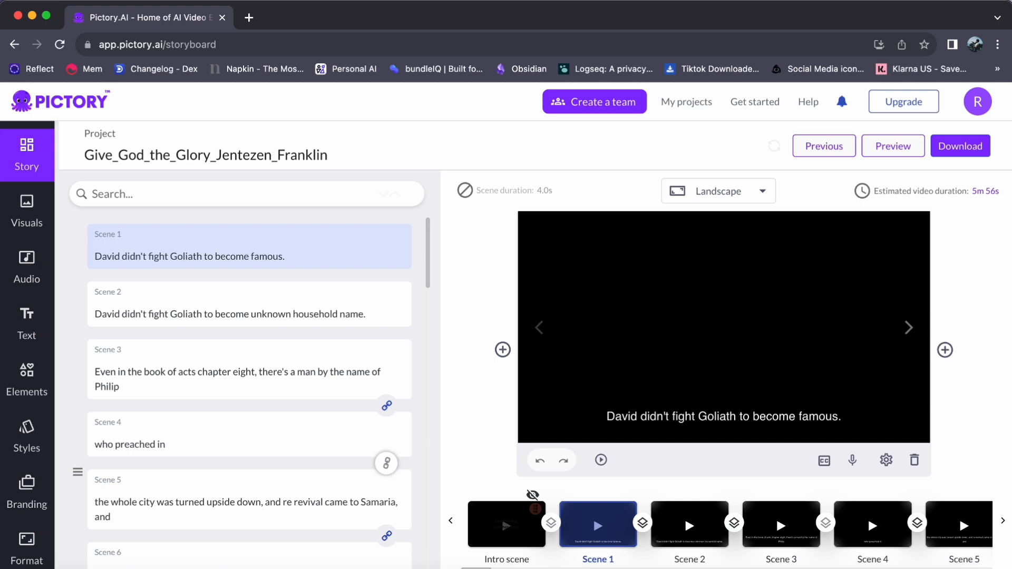
pyautogui.moveTo(386, 405)
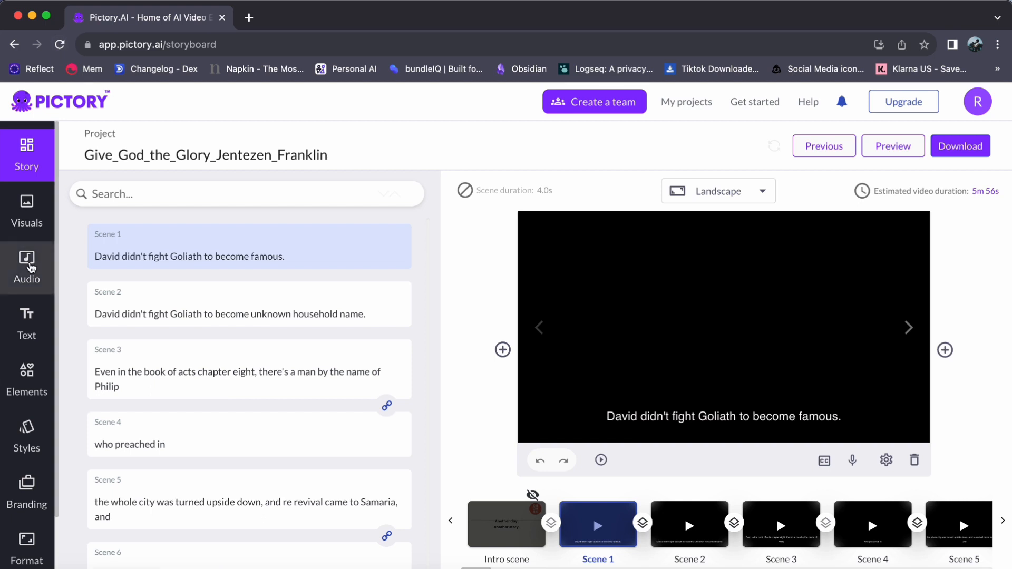
pyautogui.click(26, 266)
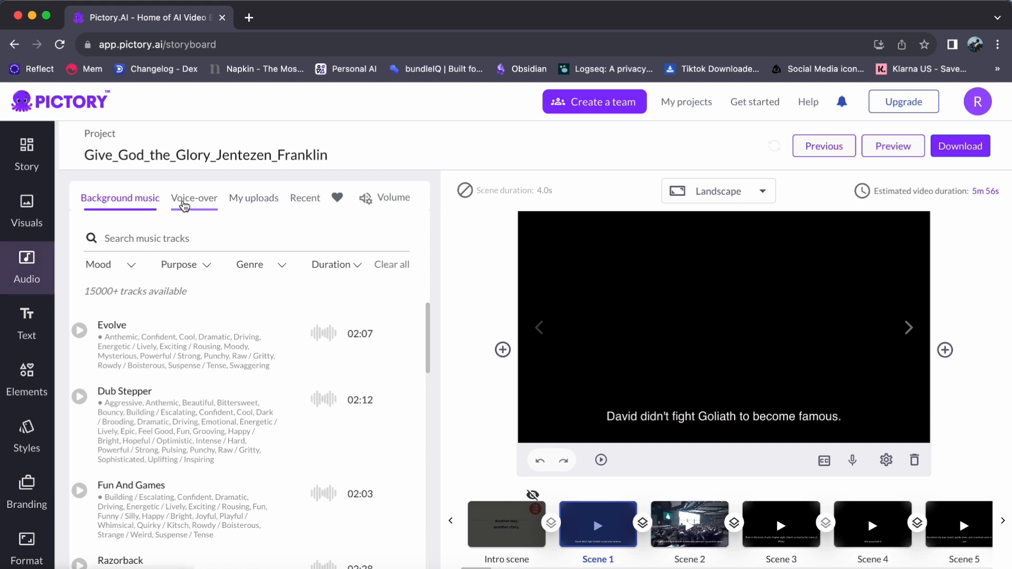
# - Open the Voice-over tab and scroll to the English (Australian) voices
pyautogui.click(195, 199)
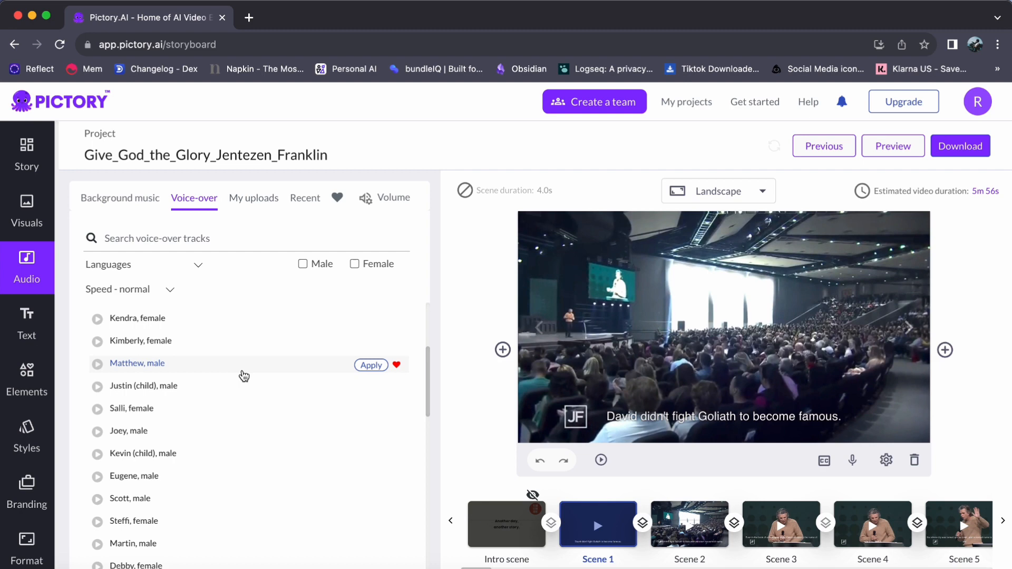
pyautogui.scroll(-3)
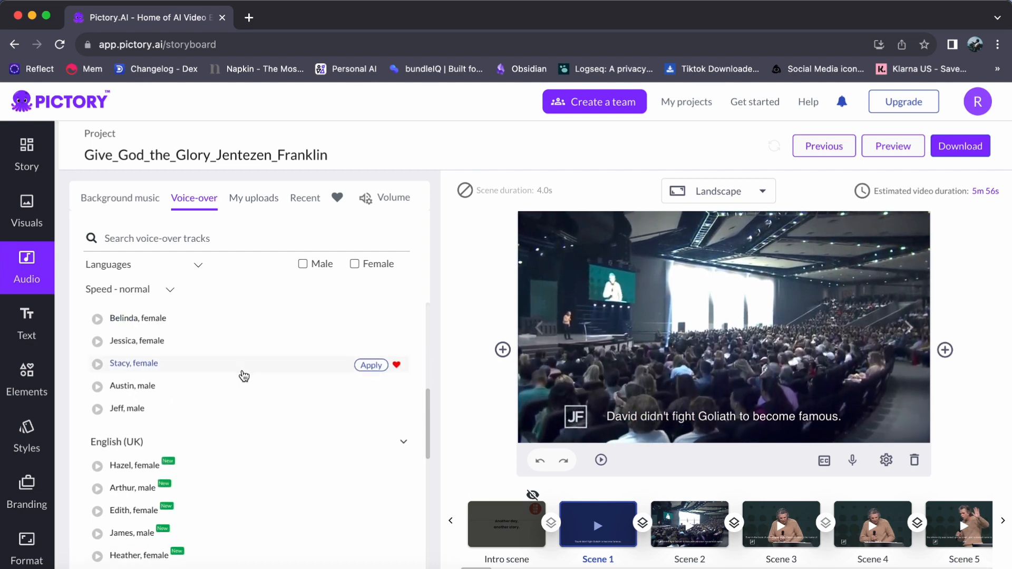
pyautogui.scroll(-3)
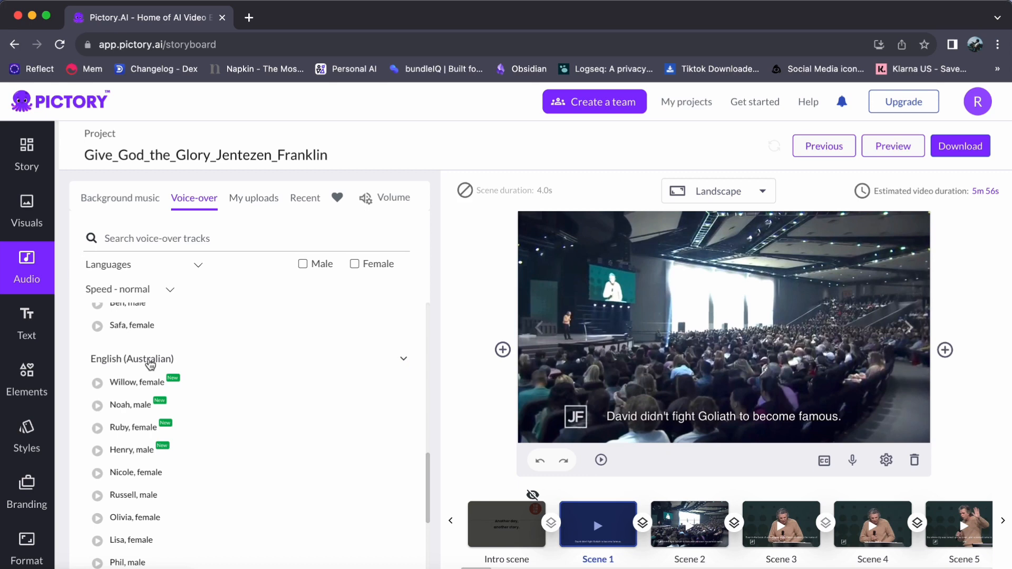
pyautogui.moveTo(241, 479)
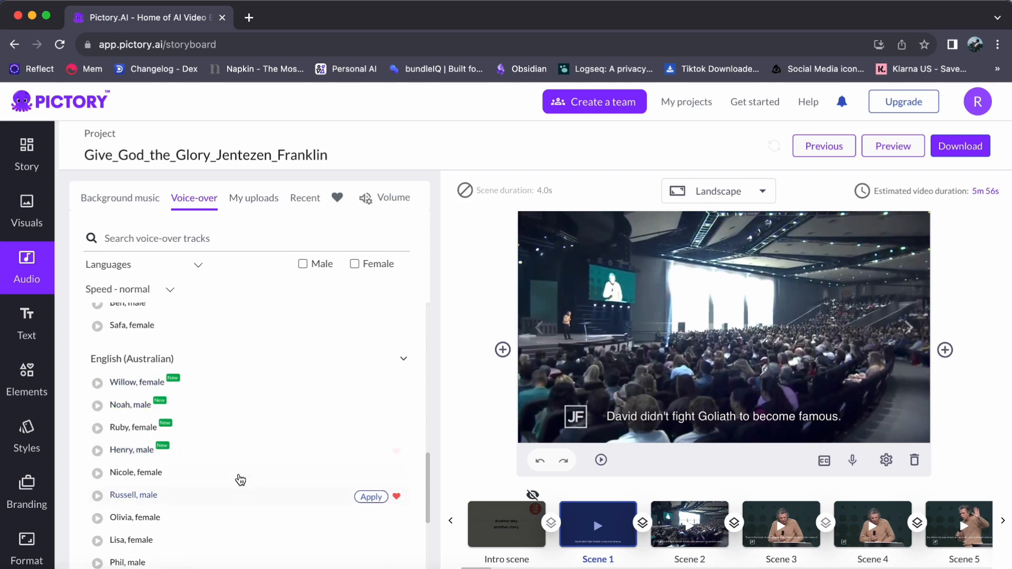
pyautogui.moveTo(236, 450)
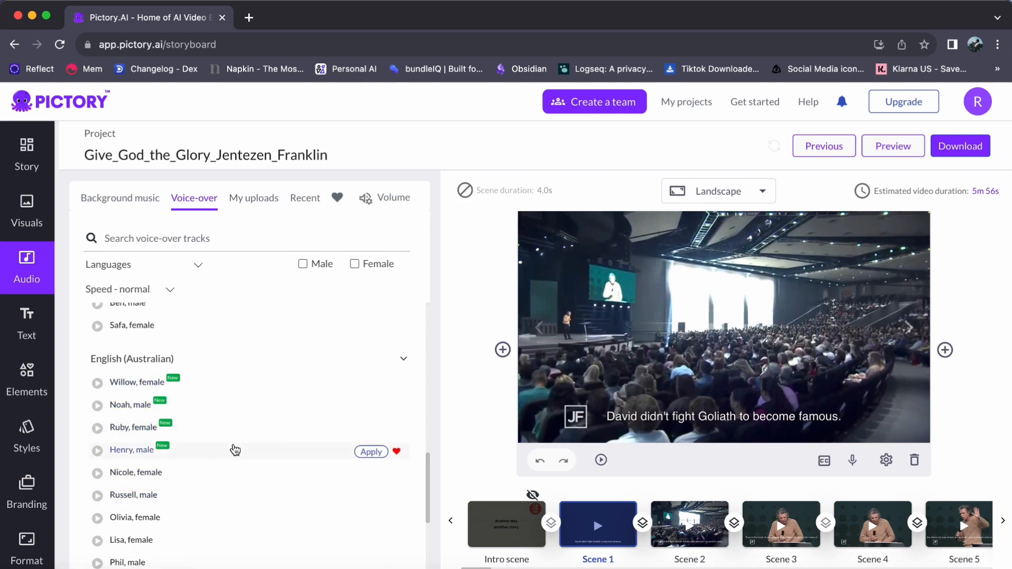
pyautogui.scroll(-3)
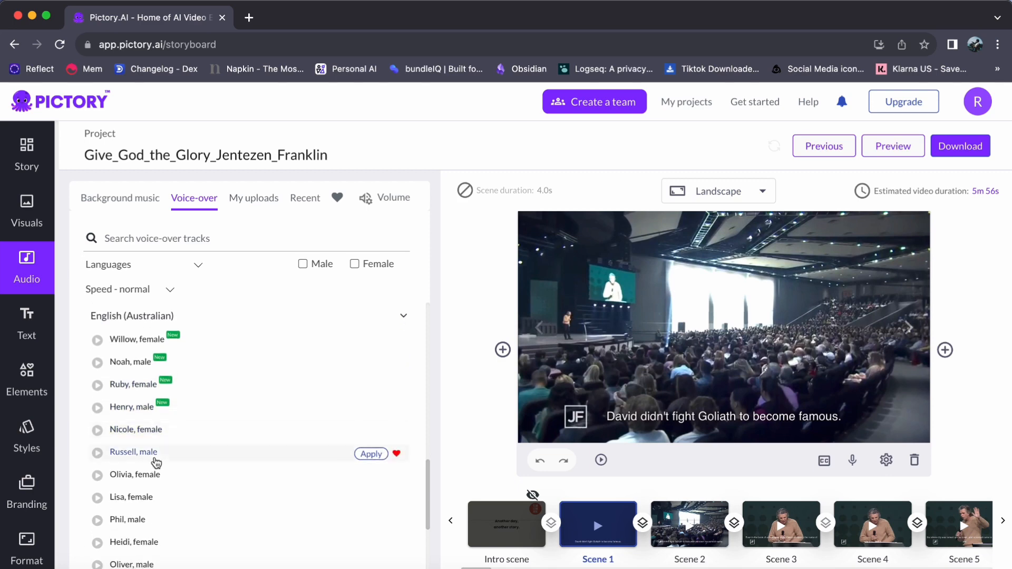
# - Apply the Australian voices Russell, then Henry, then Olivia
pyautogui.click(371, 454)
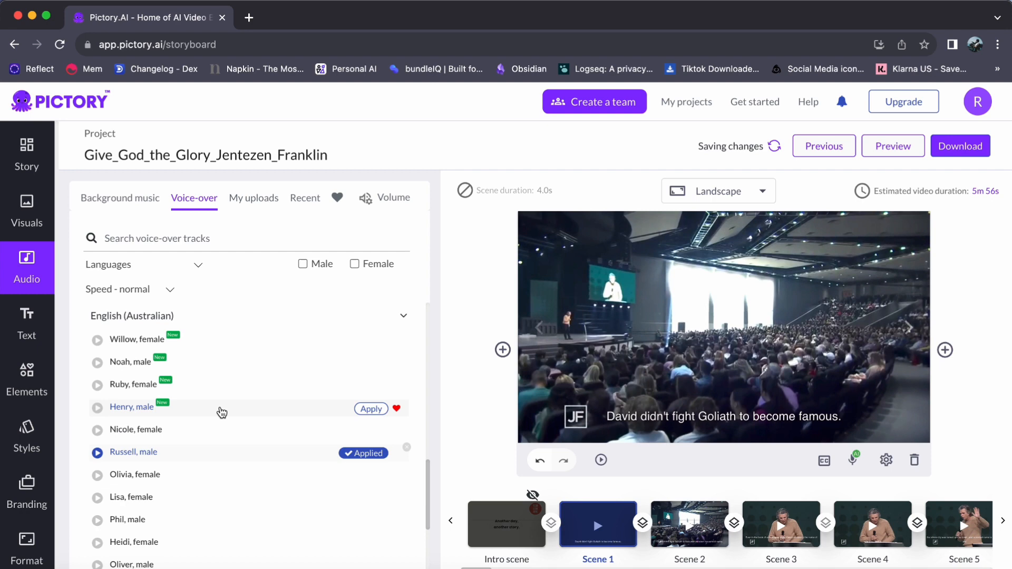
pyautogui.click(371, 408)
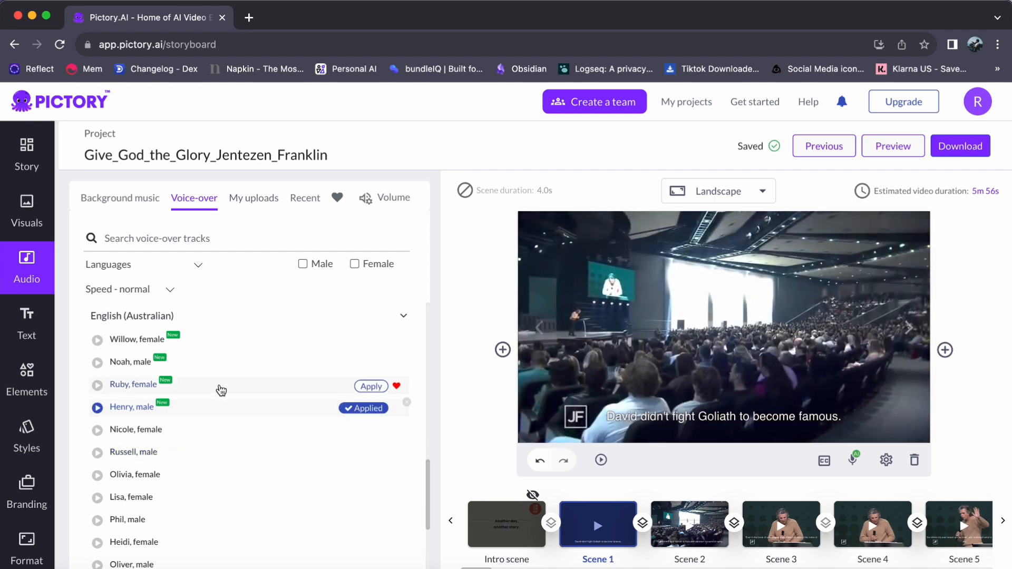
pyautogui.click(370, 386)
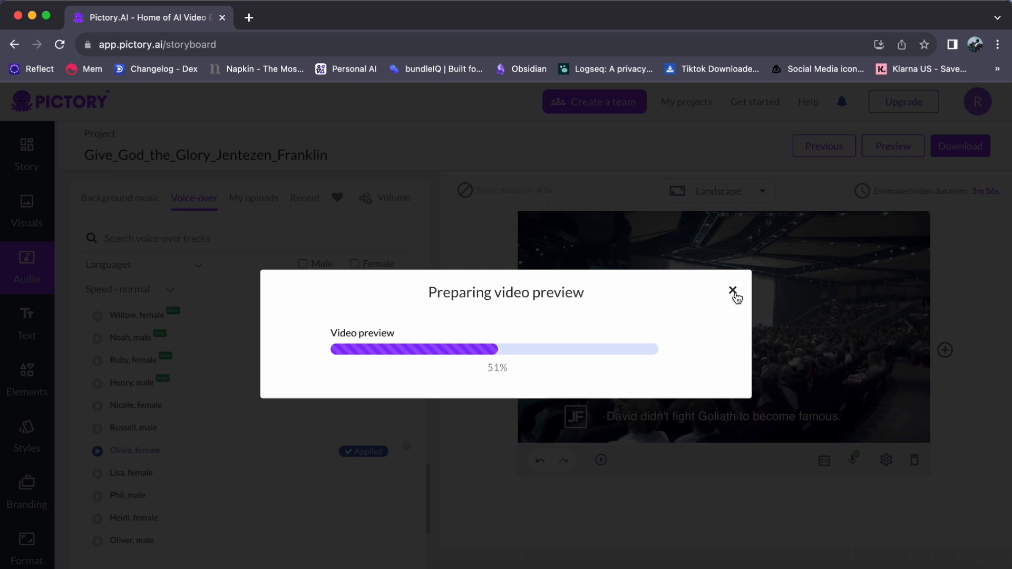
# - Cancel the video preview and scroll back up the English (Australian) voice list
pyautogui.click(733, 291)
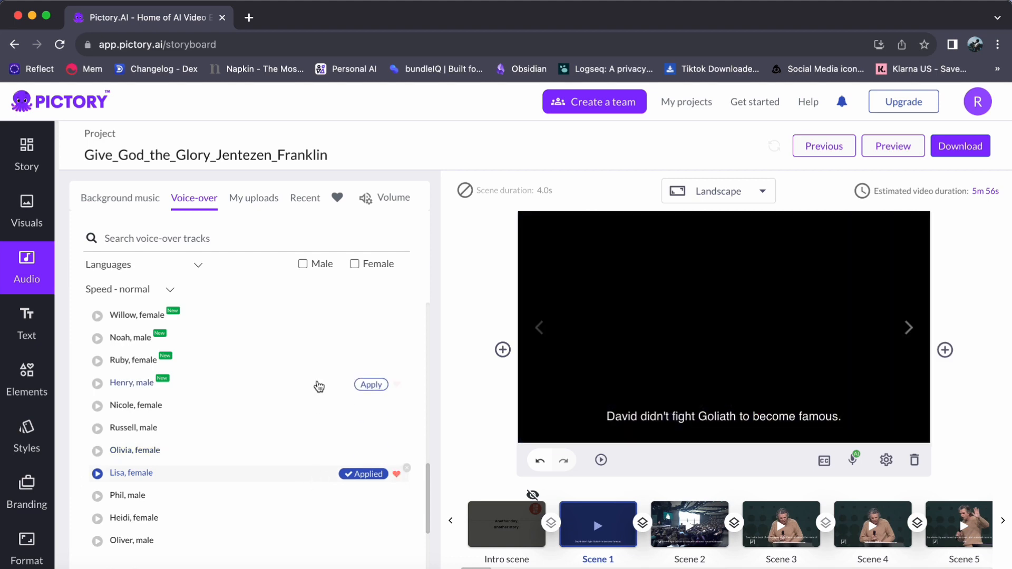
pyautogui.scroll(3)
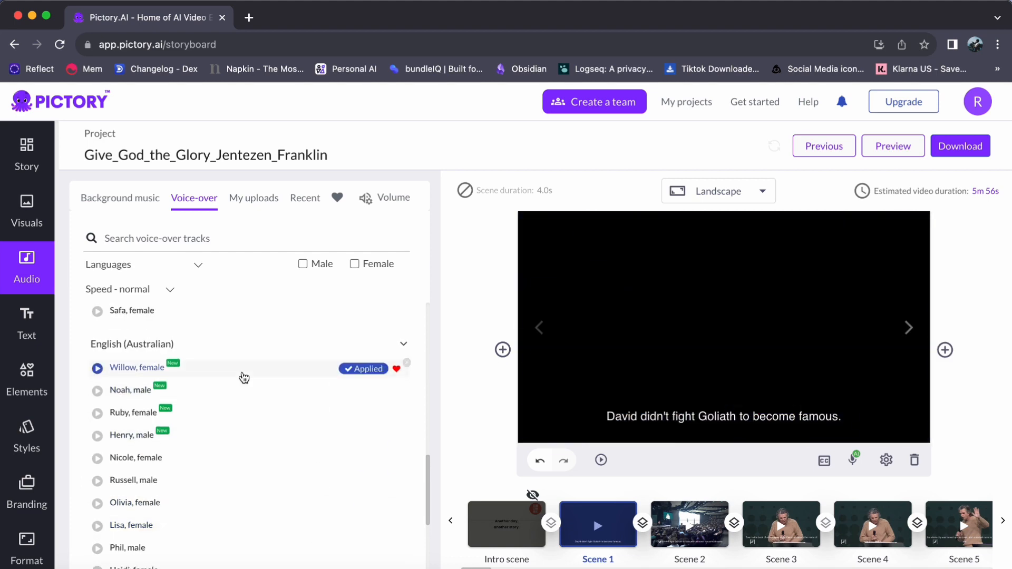